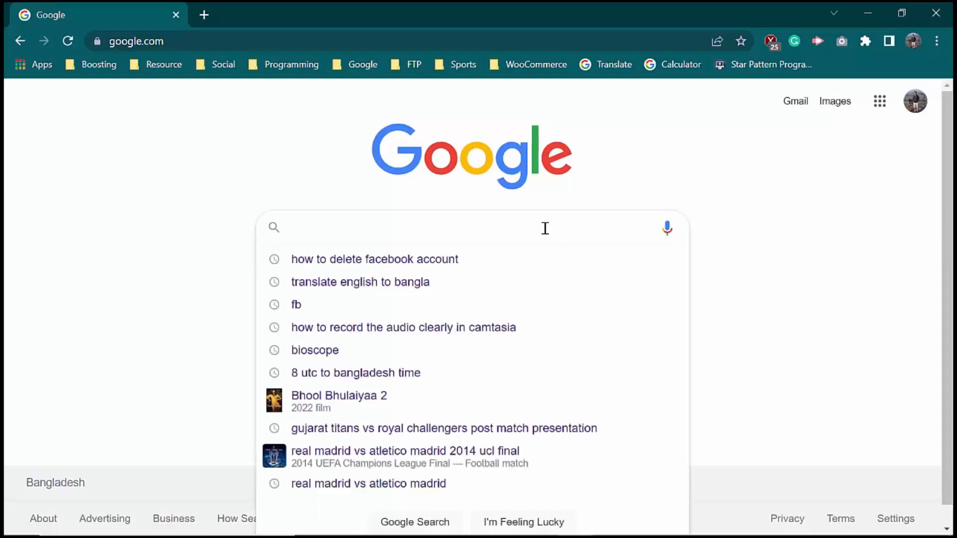
# Step: Search Google for 'facebook' and open the Facebook site from the results
pyautogui.write('faceboo')
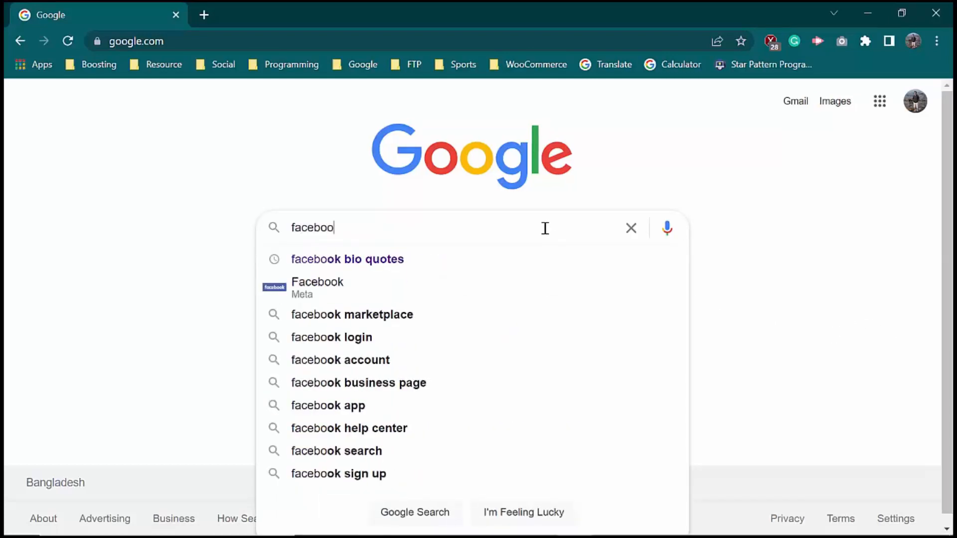
pyautogui.press('Return')
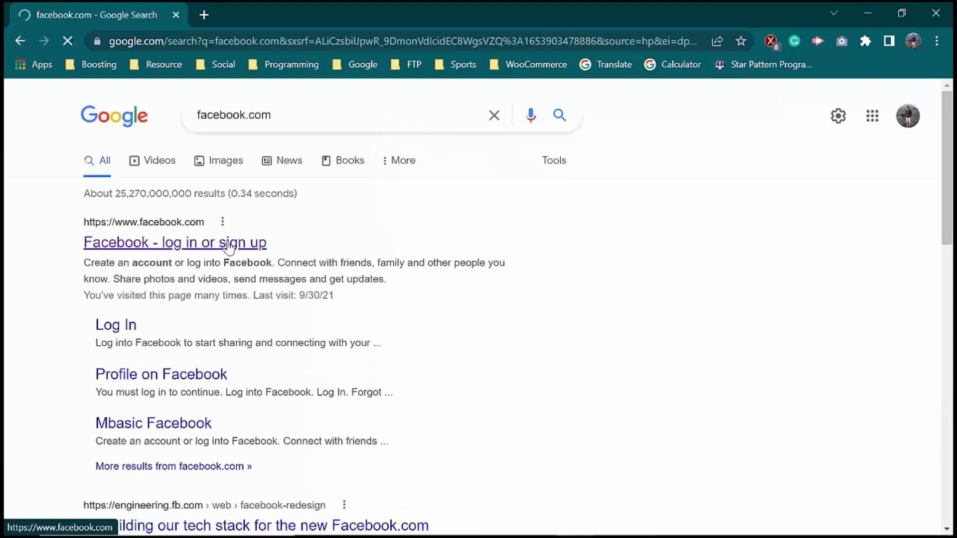
pyautogui.click(175, 243)
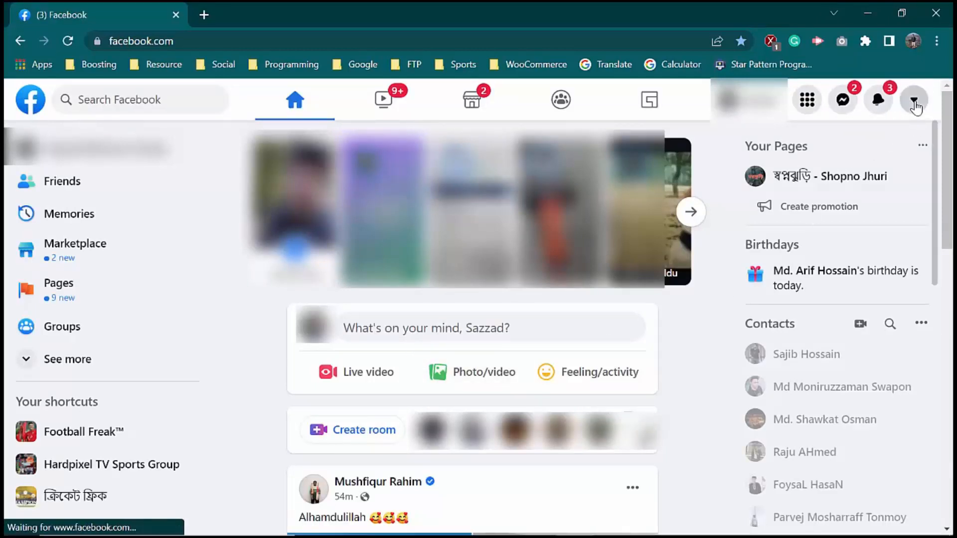
# Step: Open the account menu and expand Settings & privacy
pyautogui.click(915, 99)
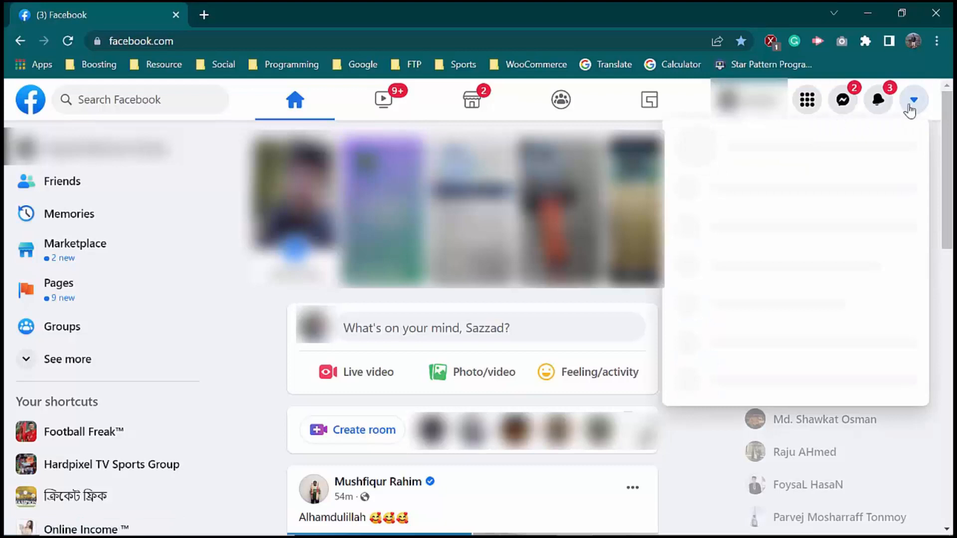
pyautogui.click(914, 99)
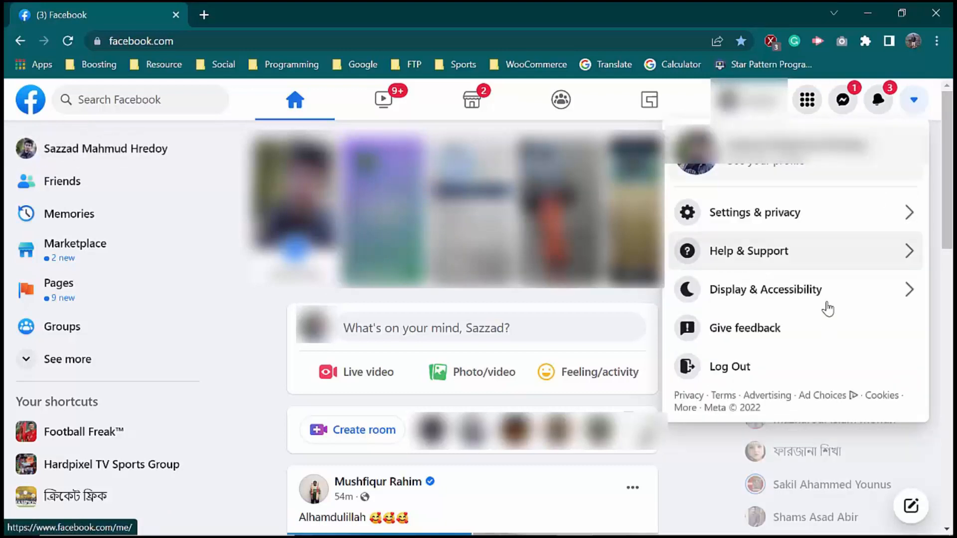
pyautogui.click(755, 212)
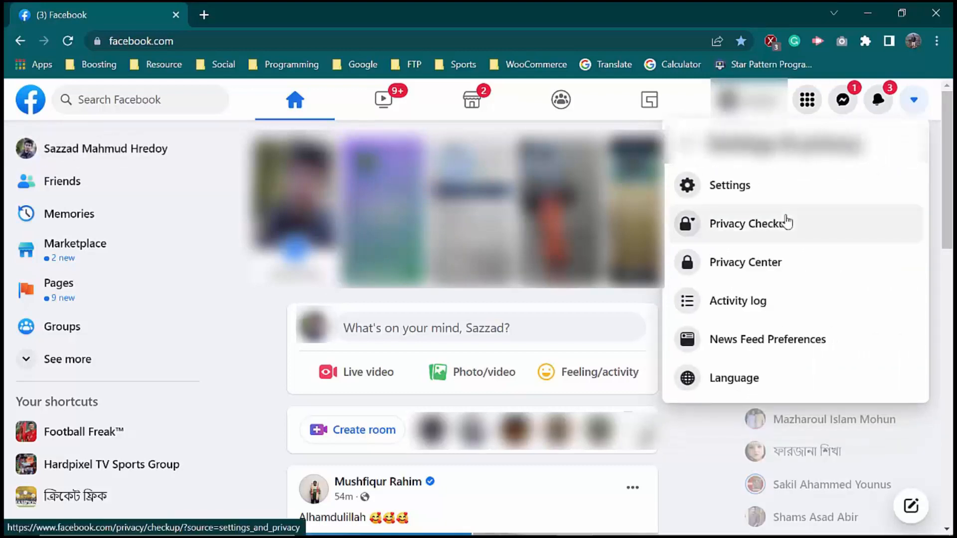
pyautogui.moveTo(730, 185)
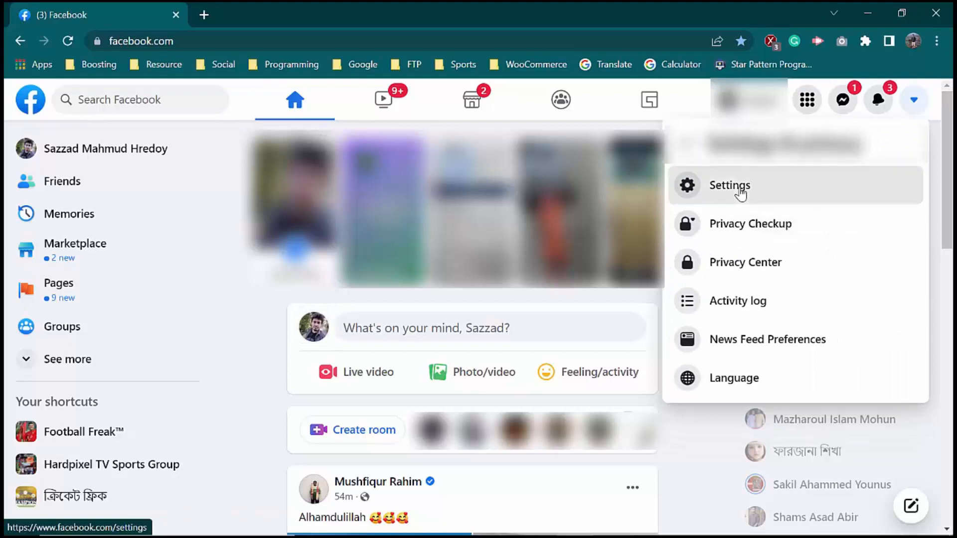
# Step: Go to Settings and open the Your Facebook information section
pyautogui.click(729, 185)
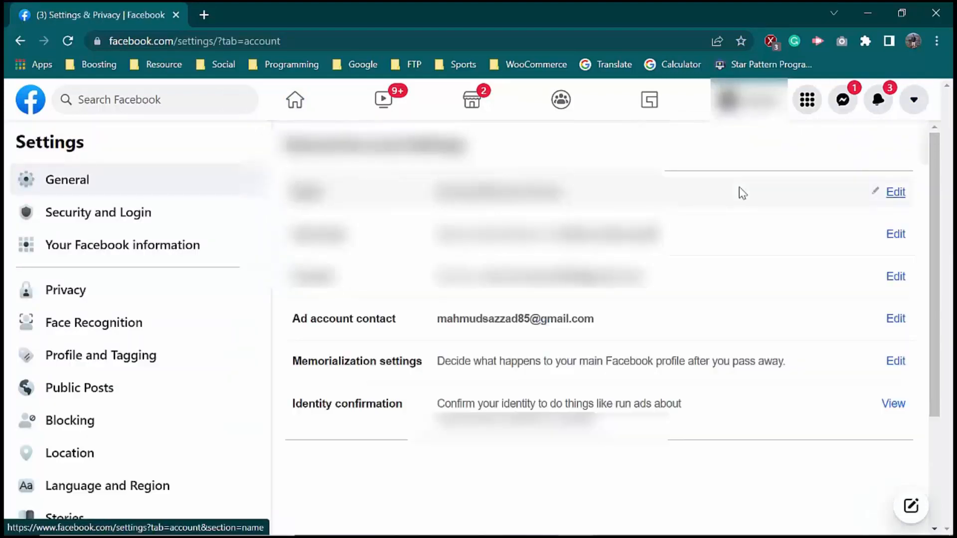
pyautogui.moveTo(262, 291)
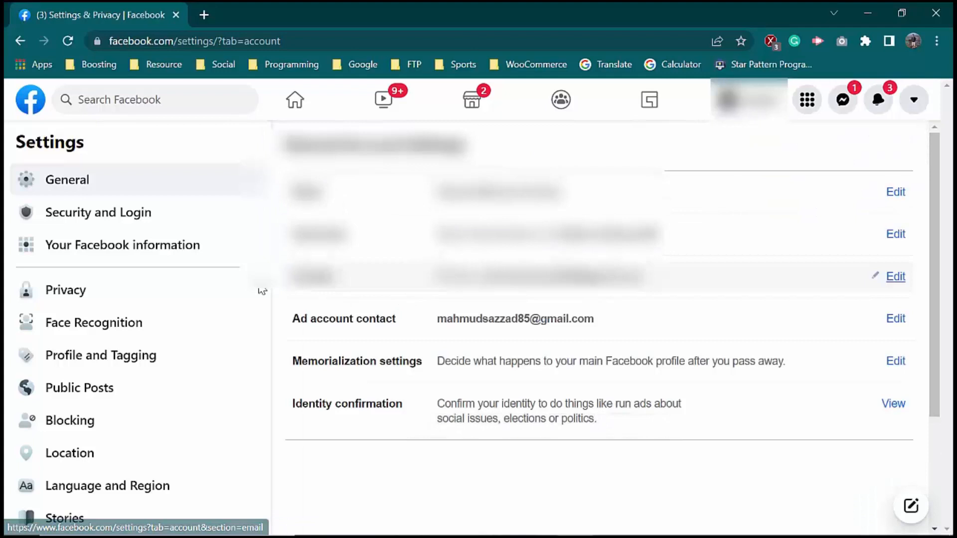
pyautogui.click(122, 245)
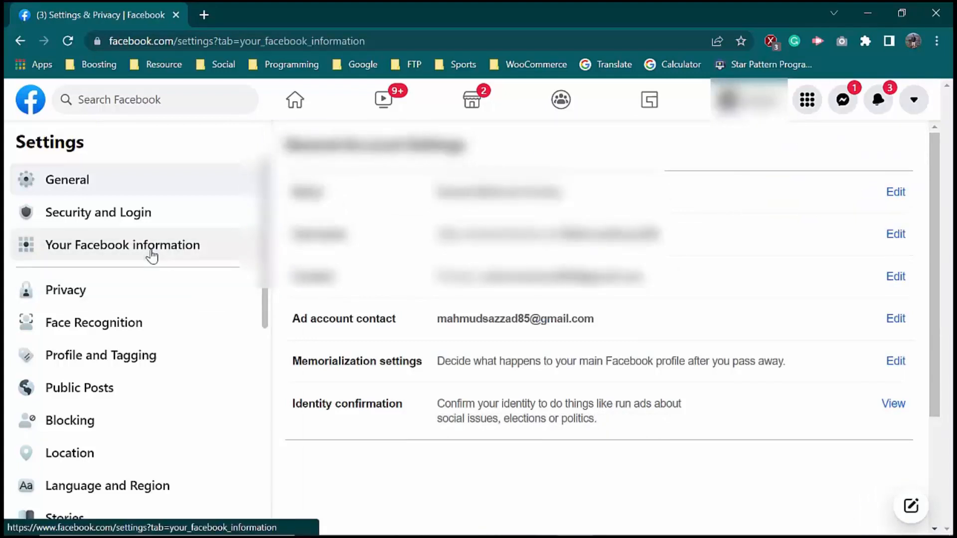
pyautogui.click(121, 246)
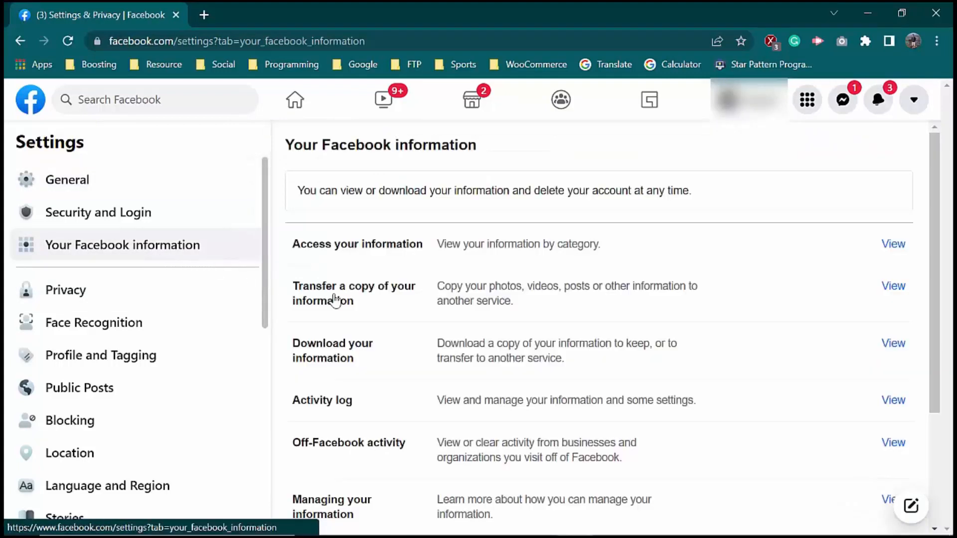
# Step: View the Deactivation and deletion options for the account
pyautogui.scroll(-3)
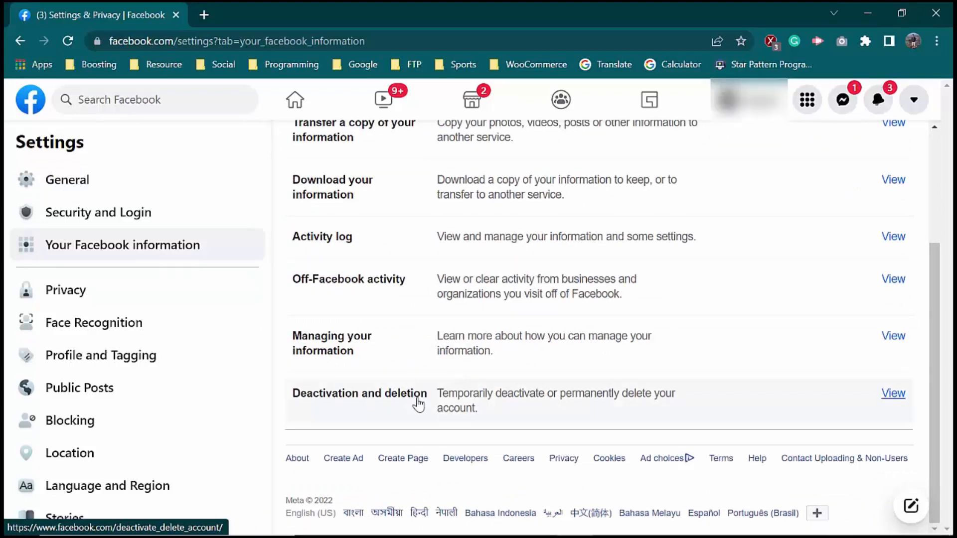
pyautogui.click(893, 393)
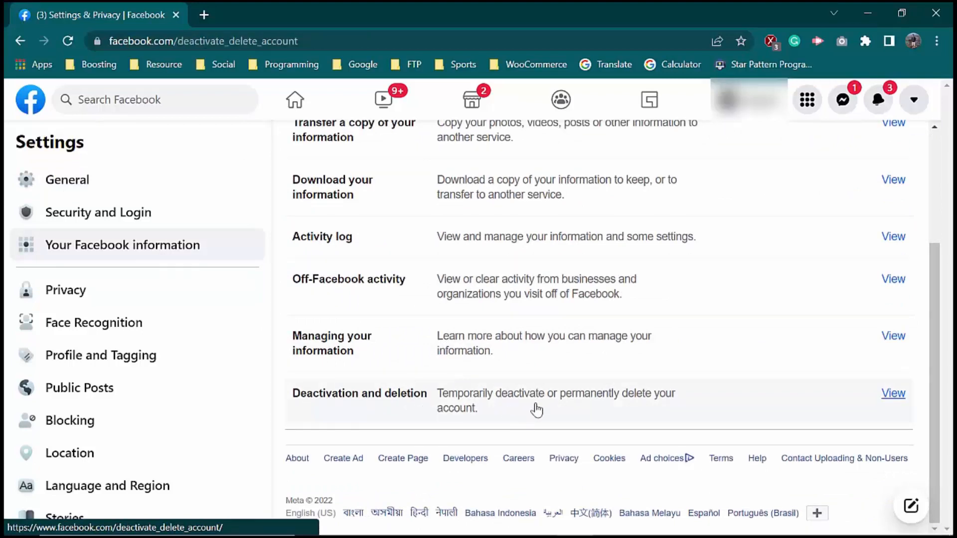
pyautogui.click(893, 393)
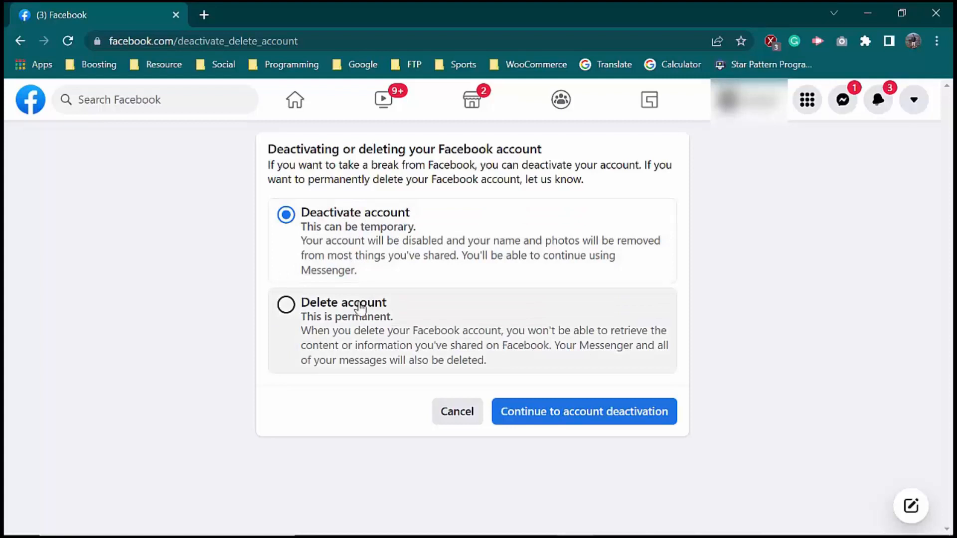
pyautogui.moveTo(317, 311)
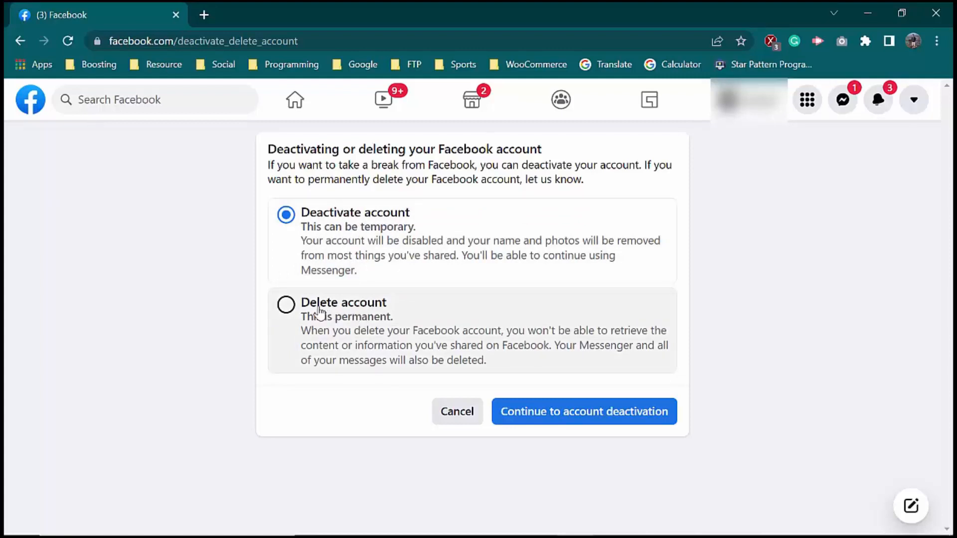
# Step: Select Delete account and continue to the permanent deletion page
pyautogui.click(286, 305)
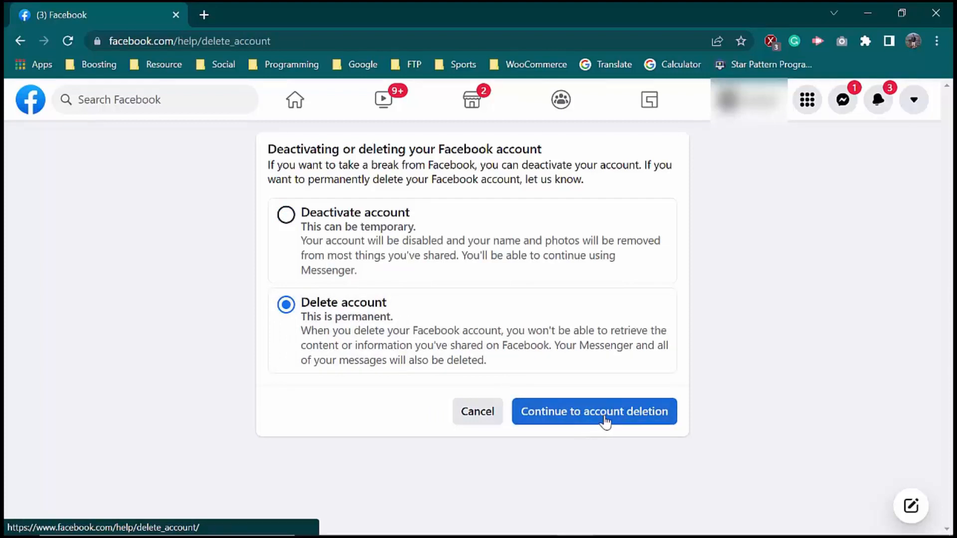
pyautogui.click(593, 410)
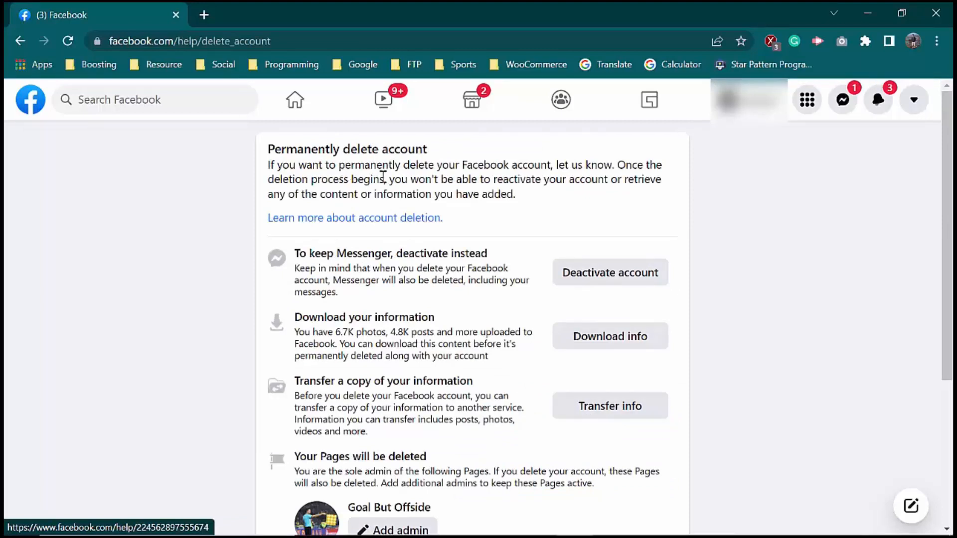
pyautogui.moveTo(428, 171)
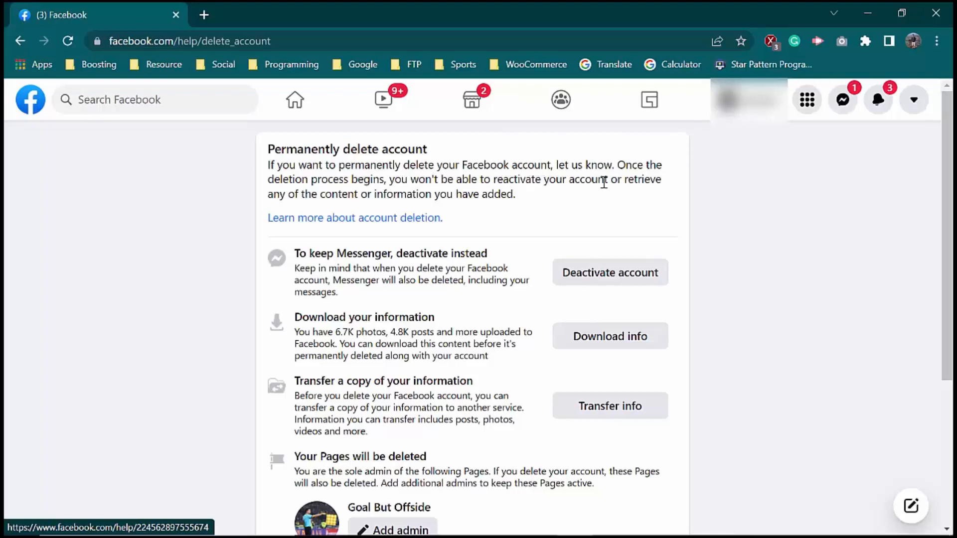
pyautogui.moveTo(400, 202)
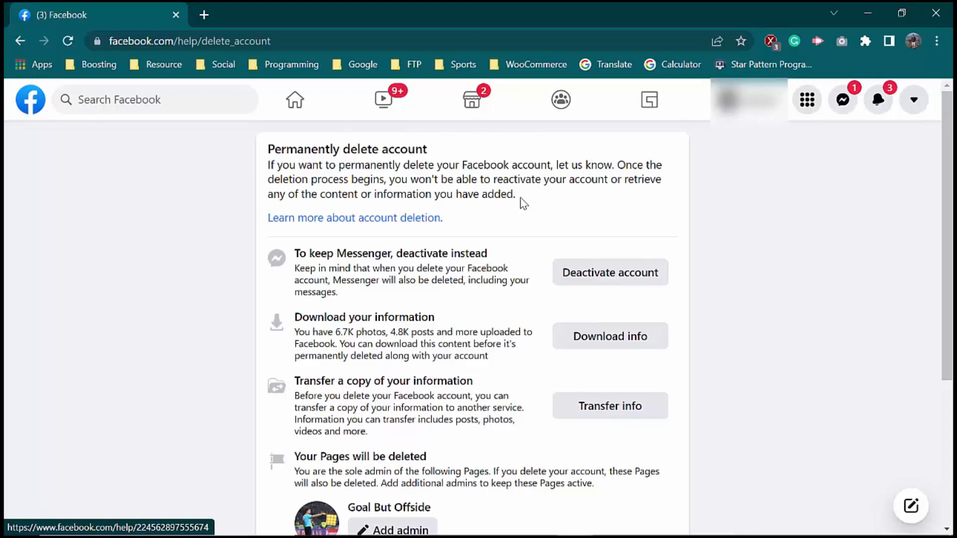
pyautogui.moveTo(406, 324)
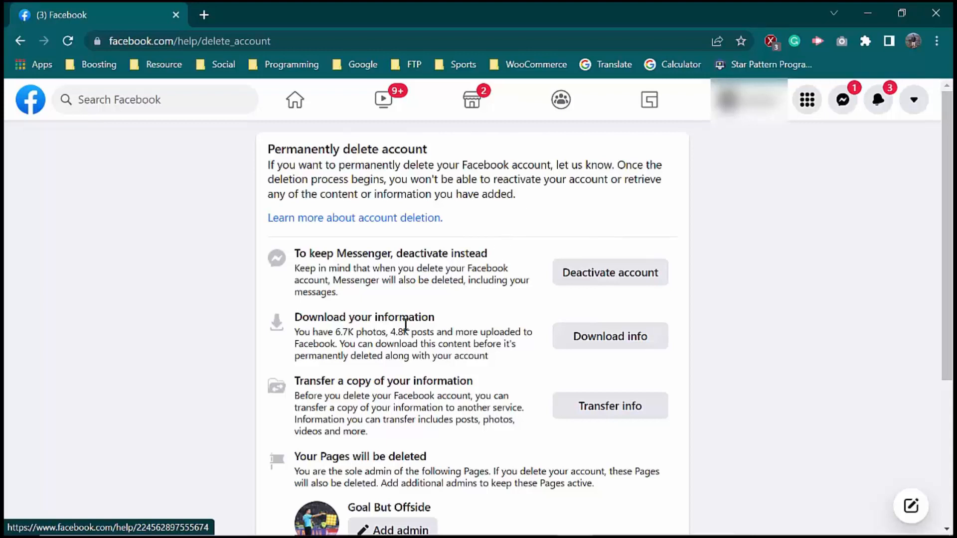
pyautogui.moveTo(609, 358)
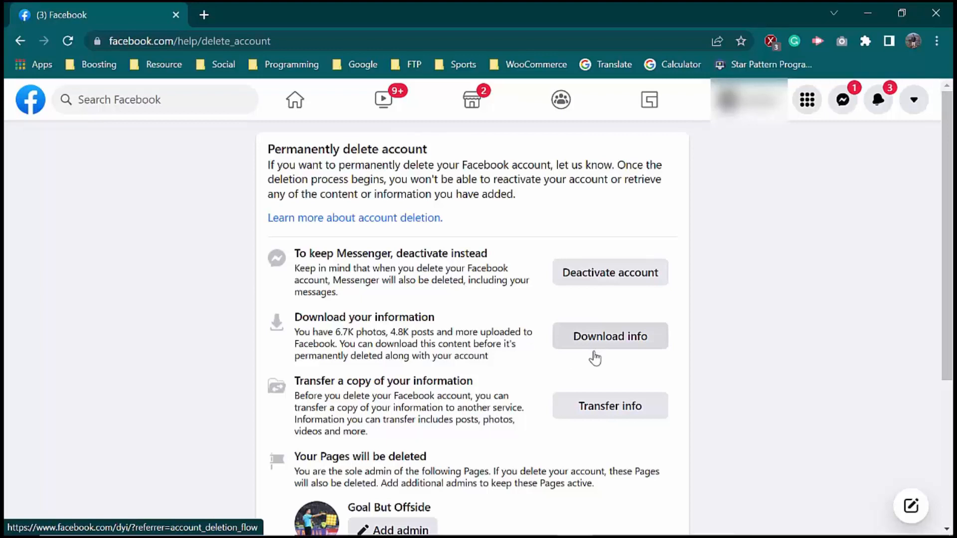
pyautogui.moveTo(553, 352)
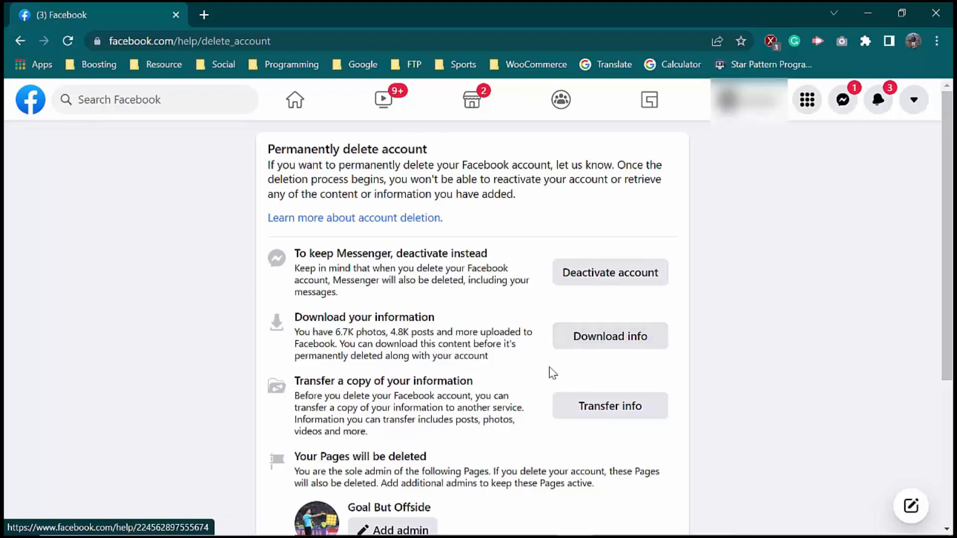
pyautogui.scroll(-3)
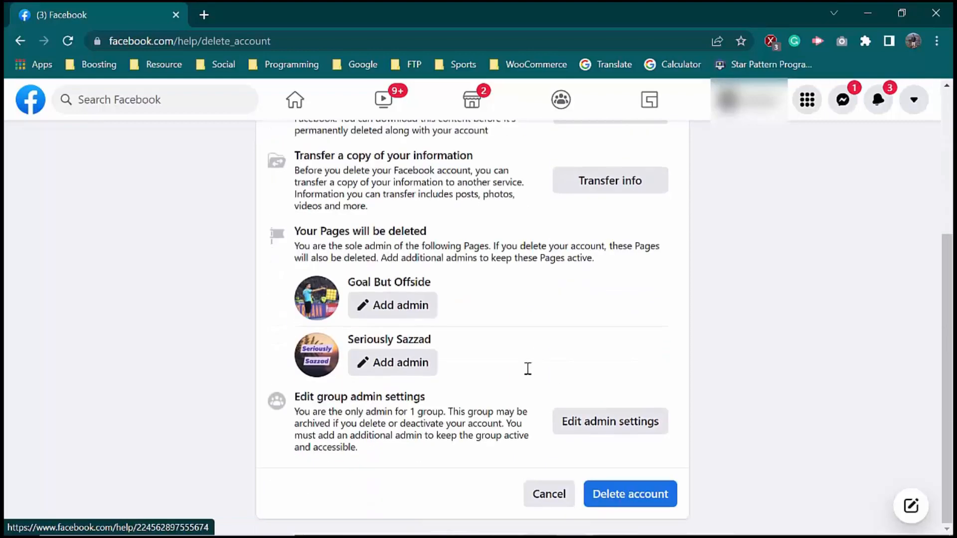
pyautogui.moveTo(583, 472)
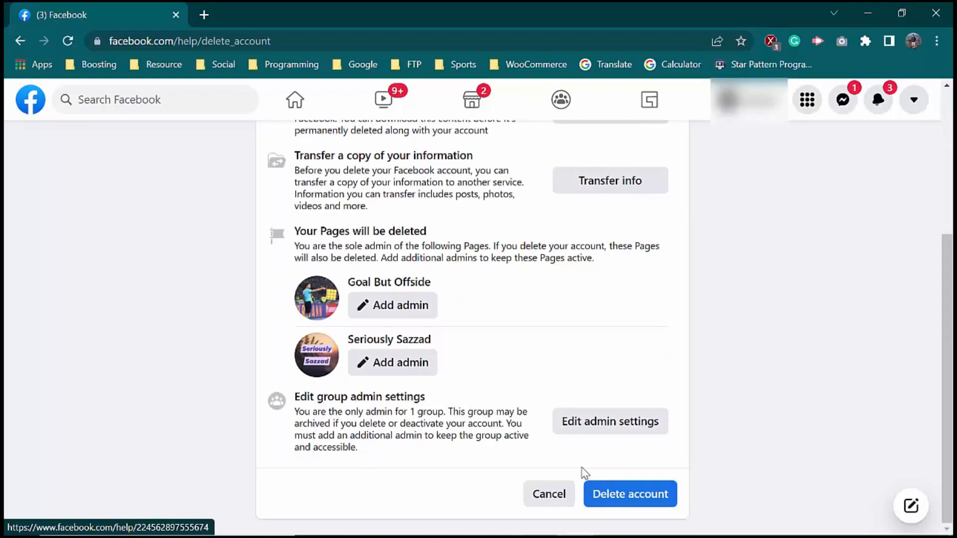
# Step: Start Delete account and focus the Password field in the confirmation dialog
pyautogui.click(629, 494)
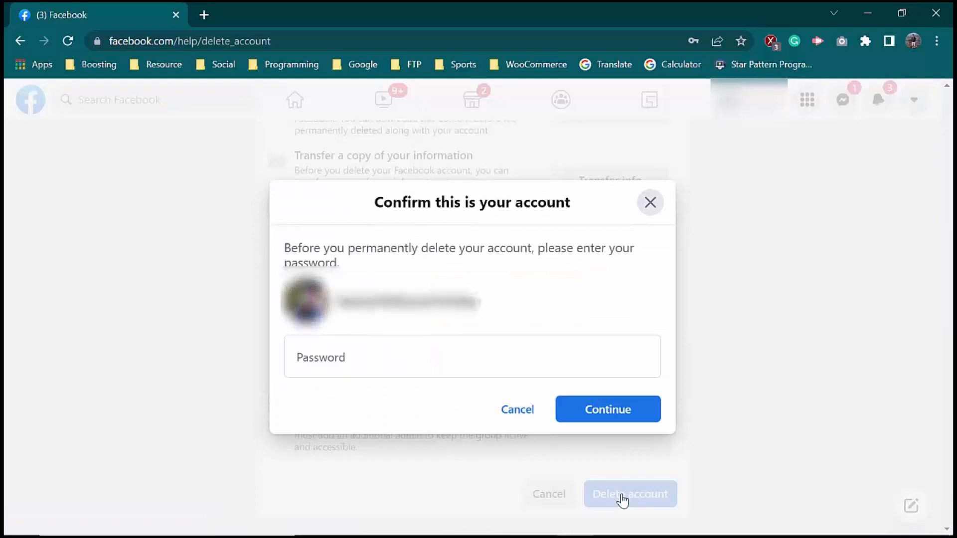
pyautogui.click(427, 357)
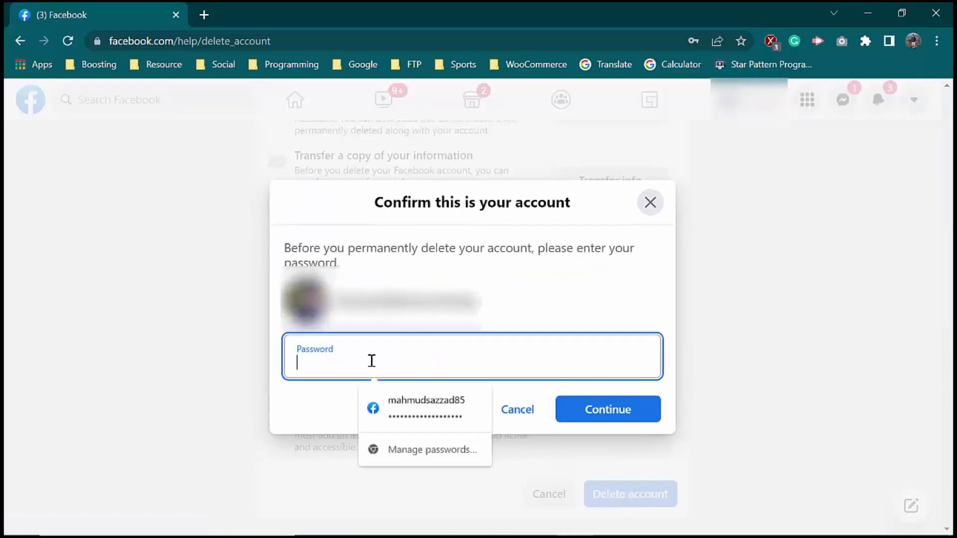
pyautogui.moveTo(613, 426)
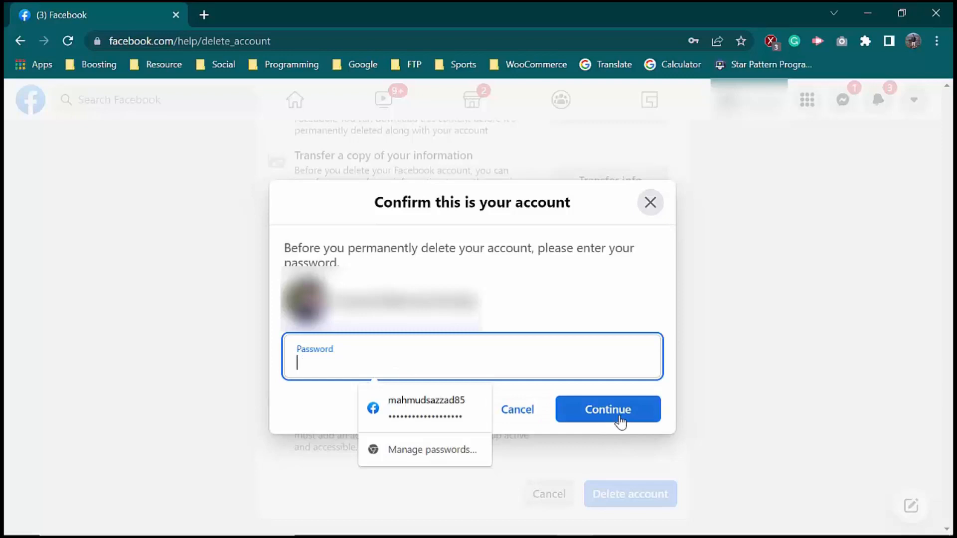
pyautogui.moveTo(714, 417)
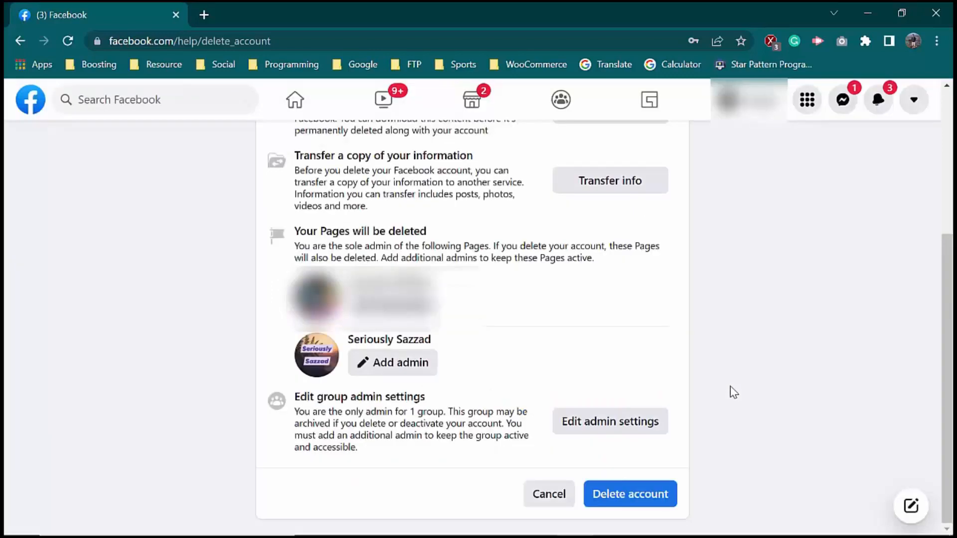
pyautogui.moveTo(724, 397)
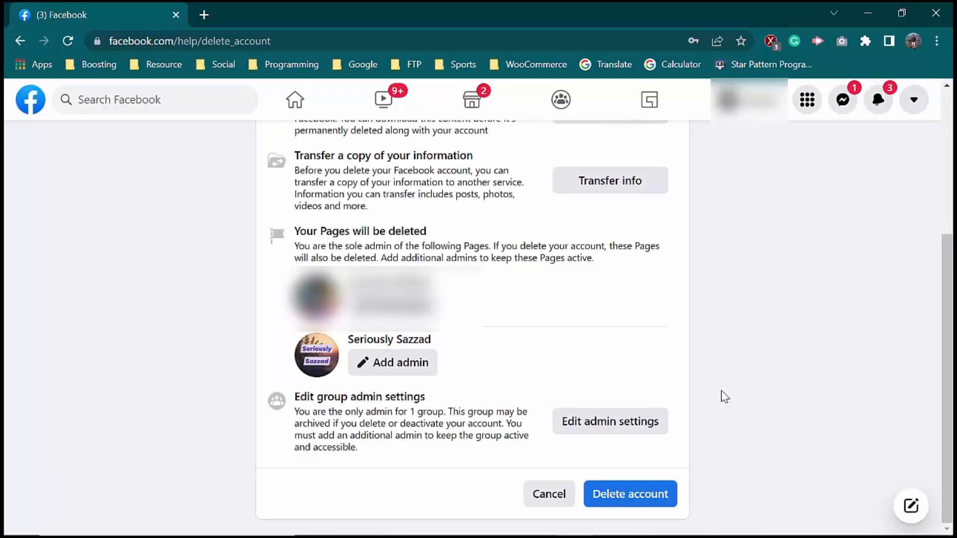
pyautogui.moveTo(719, 397)
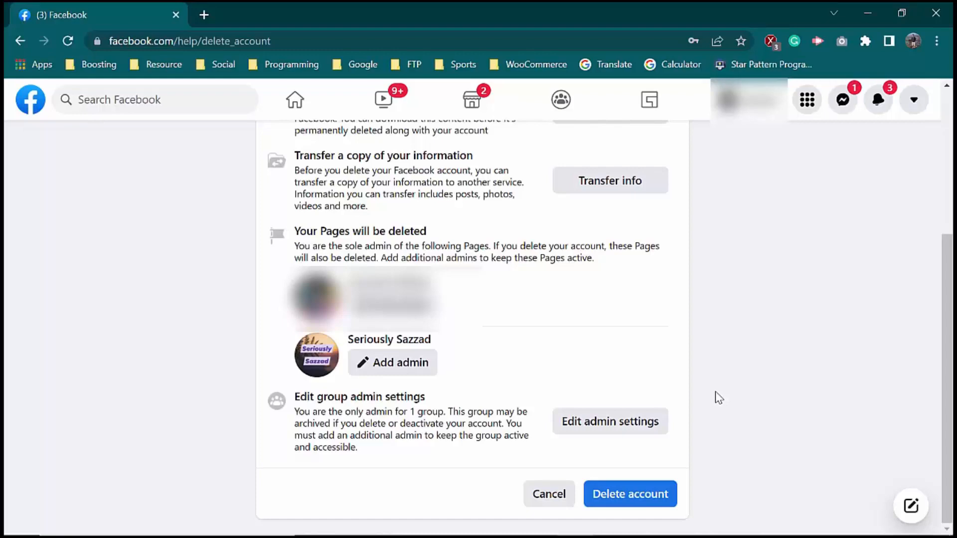